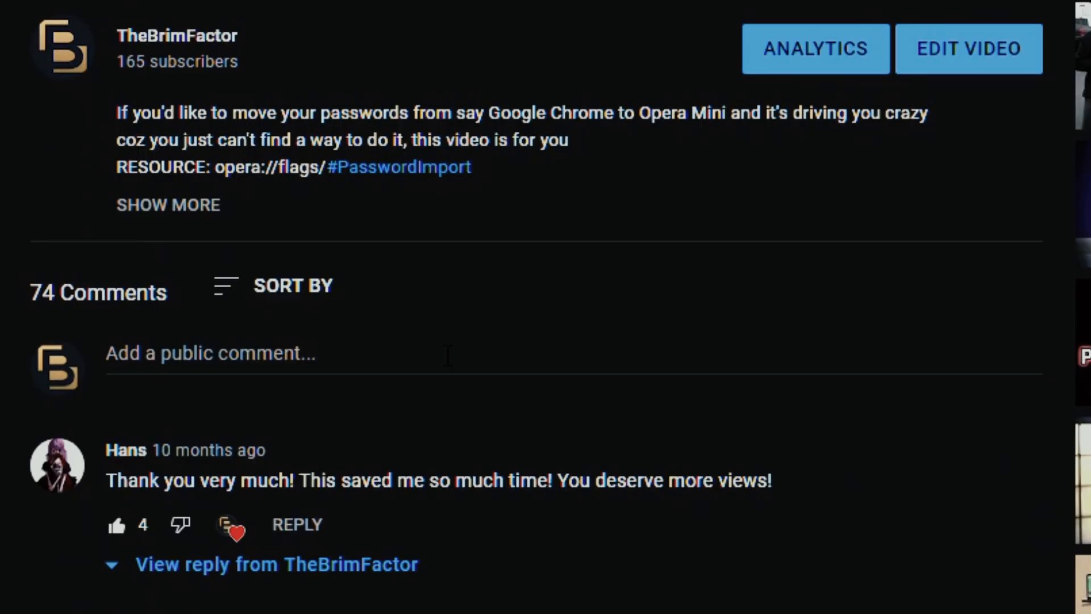
Scroll down through the YouTube comments to the replies about password import missing from experiments
{"action": "scroll", "scroll_direction": "down", "scroll_amount": 3}
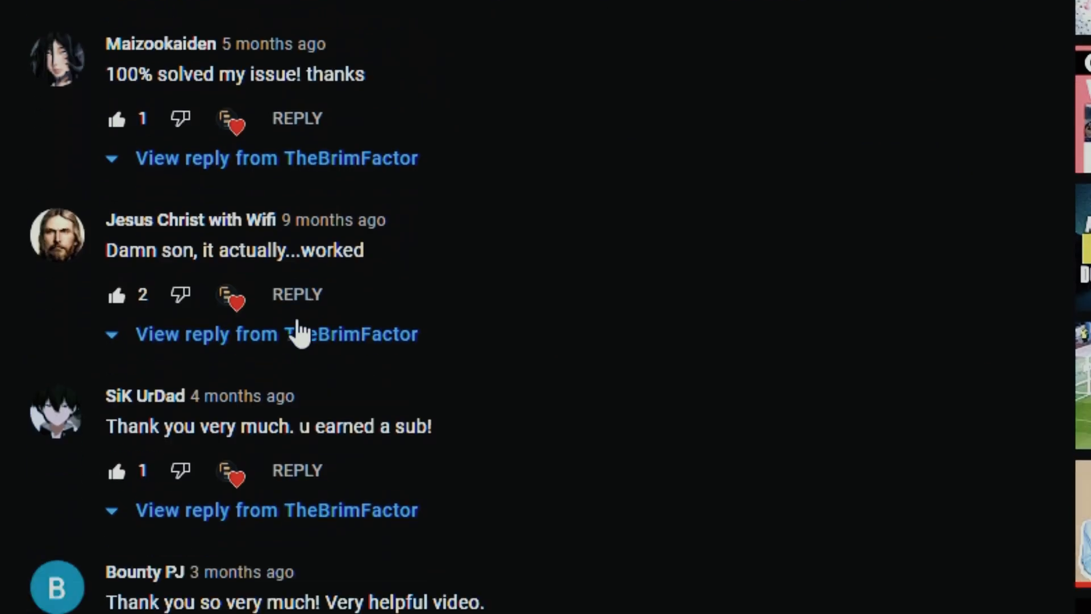
{"action": "scroll", "scroll_direction": "down", "scroll_amount": 3}
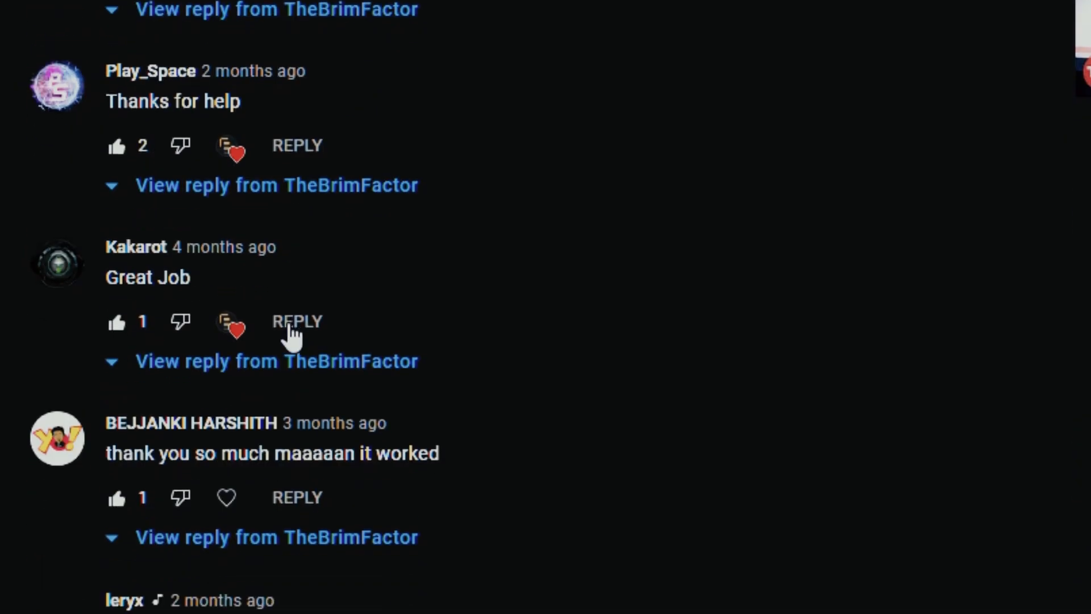
{"action": "scroll", "scroll_direction": "down", "scroll_amount": 3}
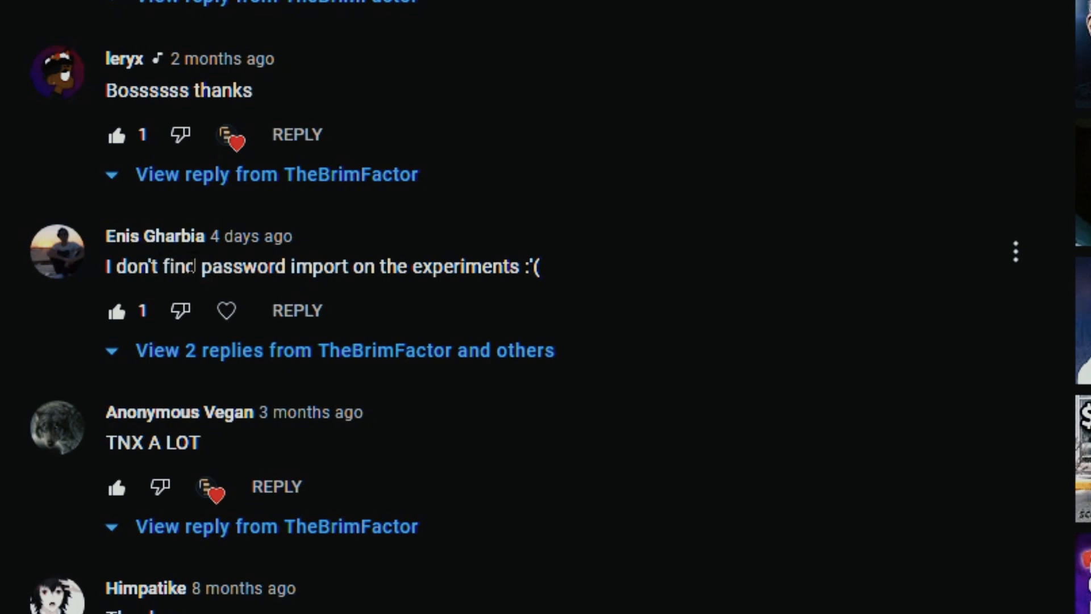
{"action": "scroll", "scroll_direction": "down", "scroll_amount": 3}
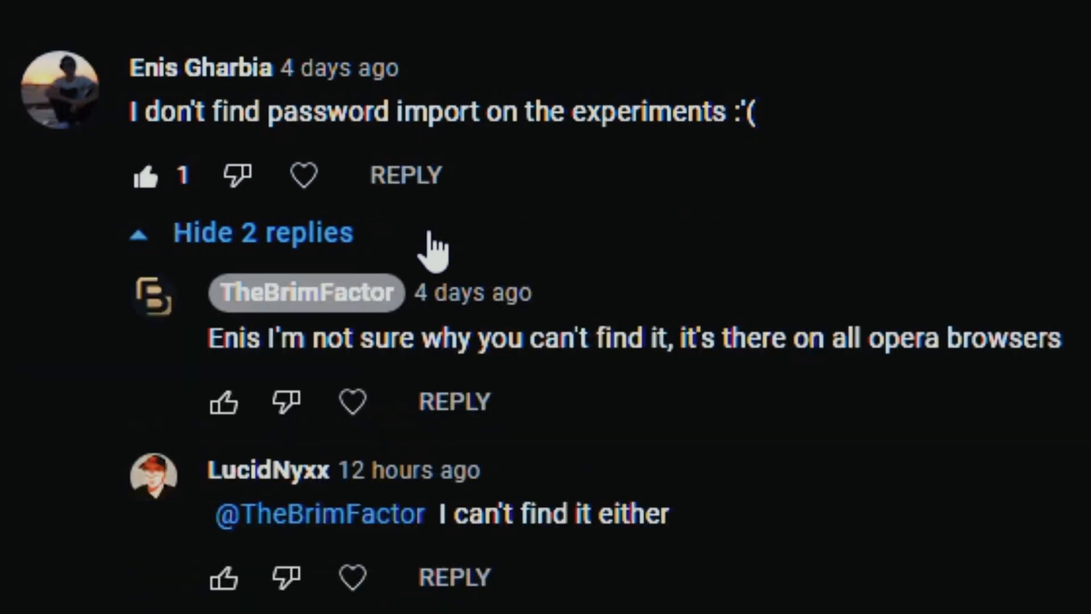
{"action": "mouse_move", "coordinate": [354, 306]}
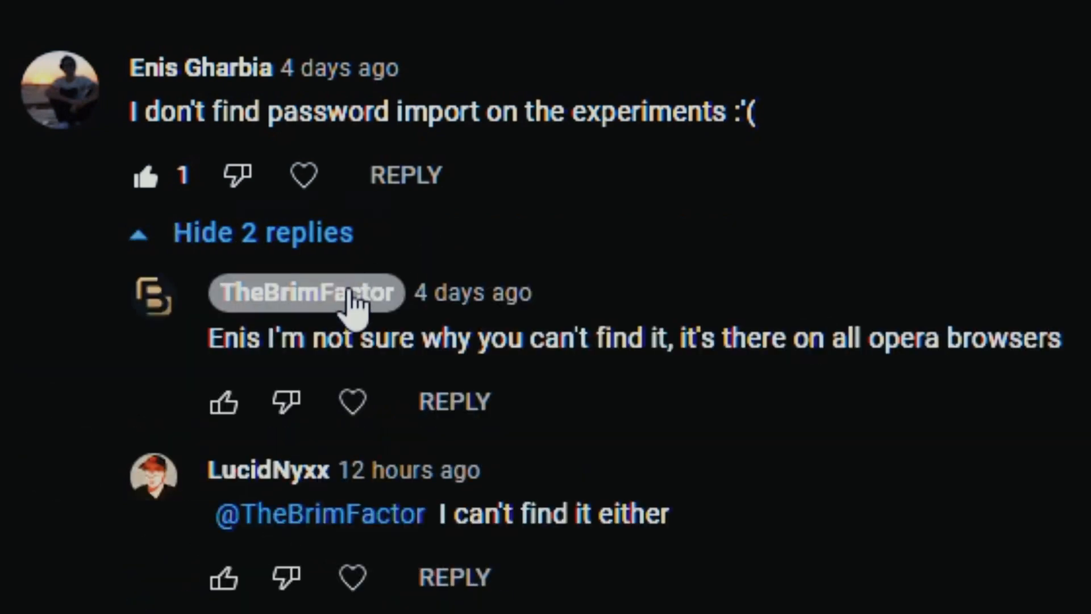
{"action": "mouse_move", "coordinate": [615, 354]}
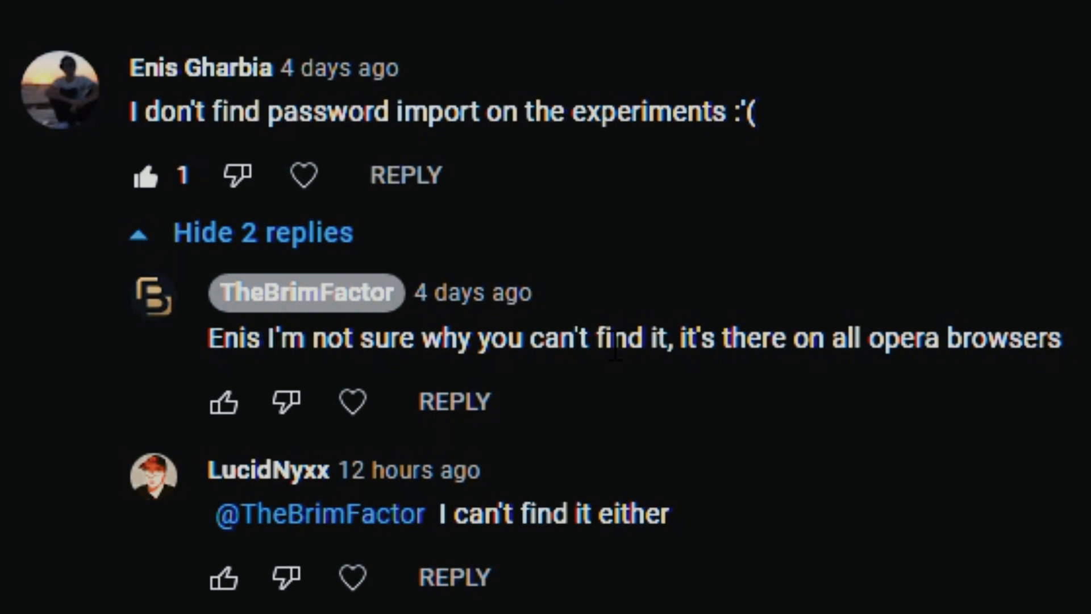
{"action": "mouse_move", "coordinate": [739, 389]}
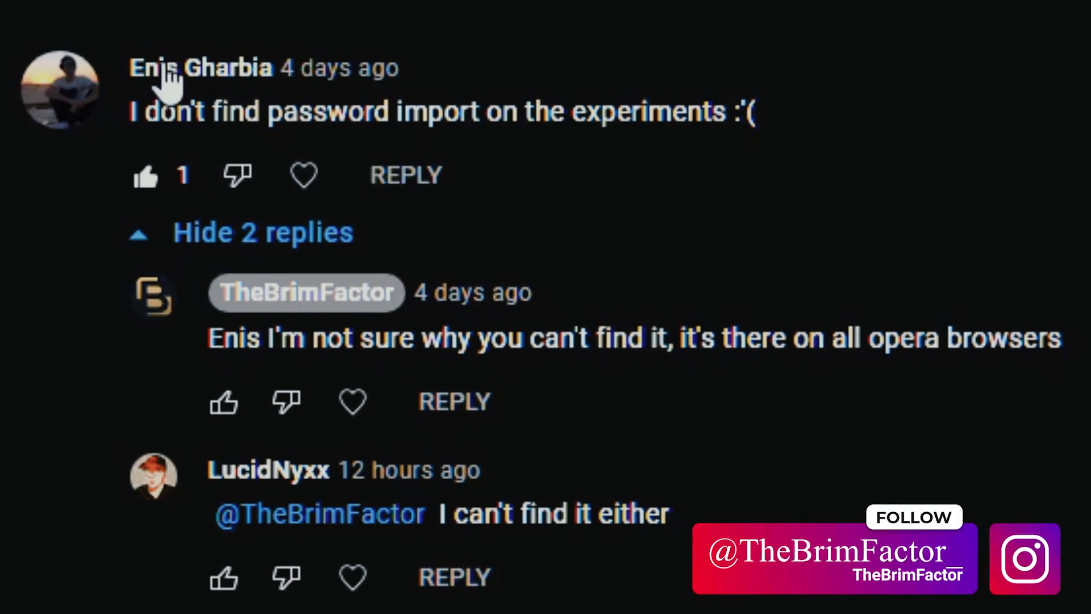
{"action": "mouse_move", "coordinate": [382, 452]}
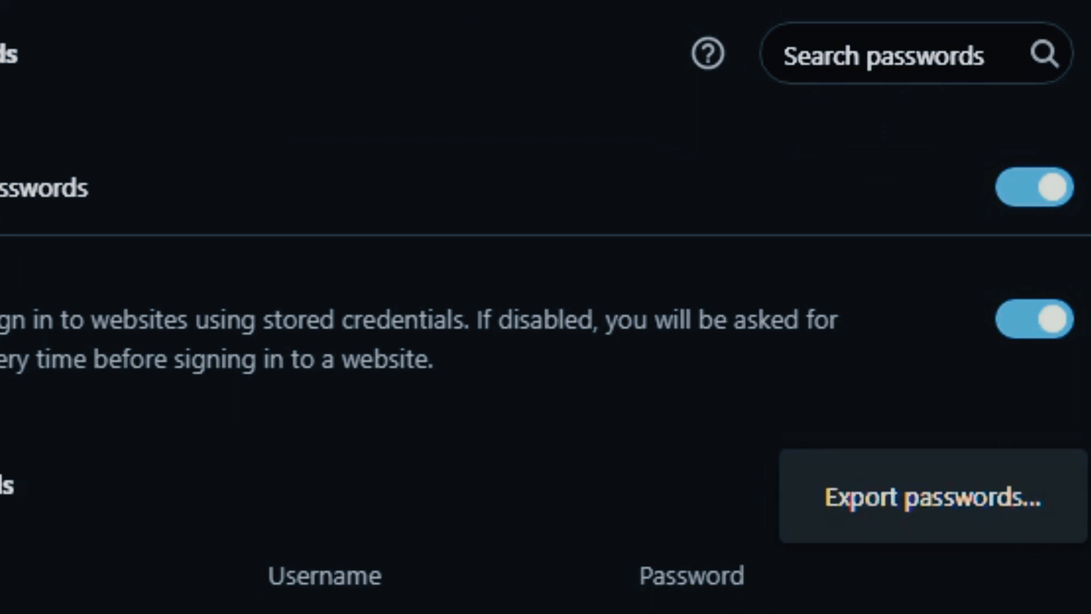
Search opera://flags for 'import' and then 'export', finding no password import experiment
{"action": "left_click", "coordinate": [553, 15]}
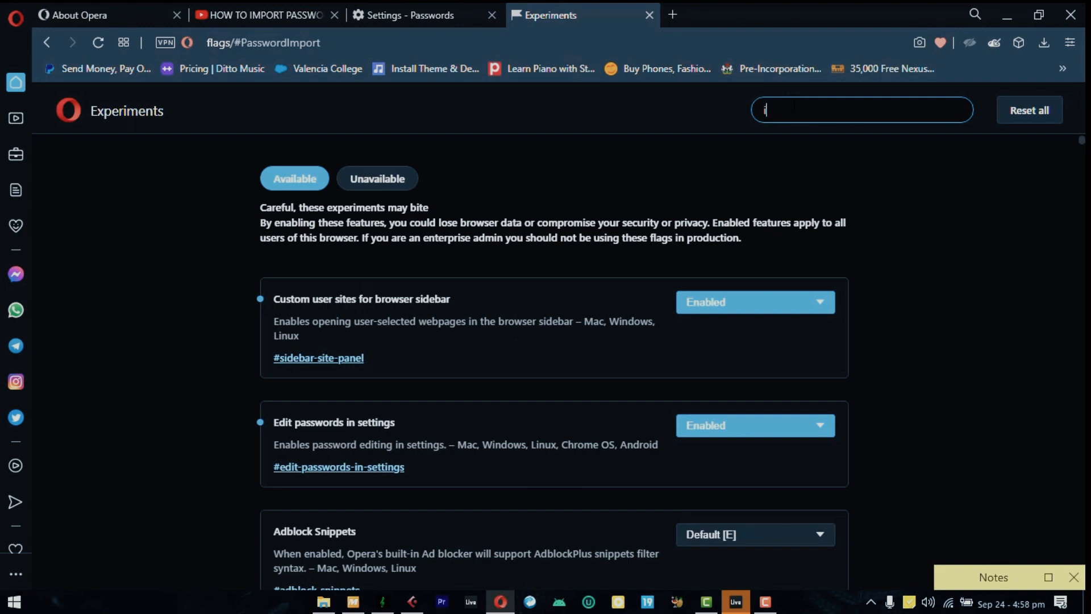
{"action": "type", "text": "import"}
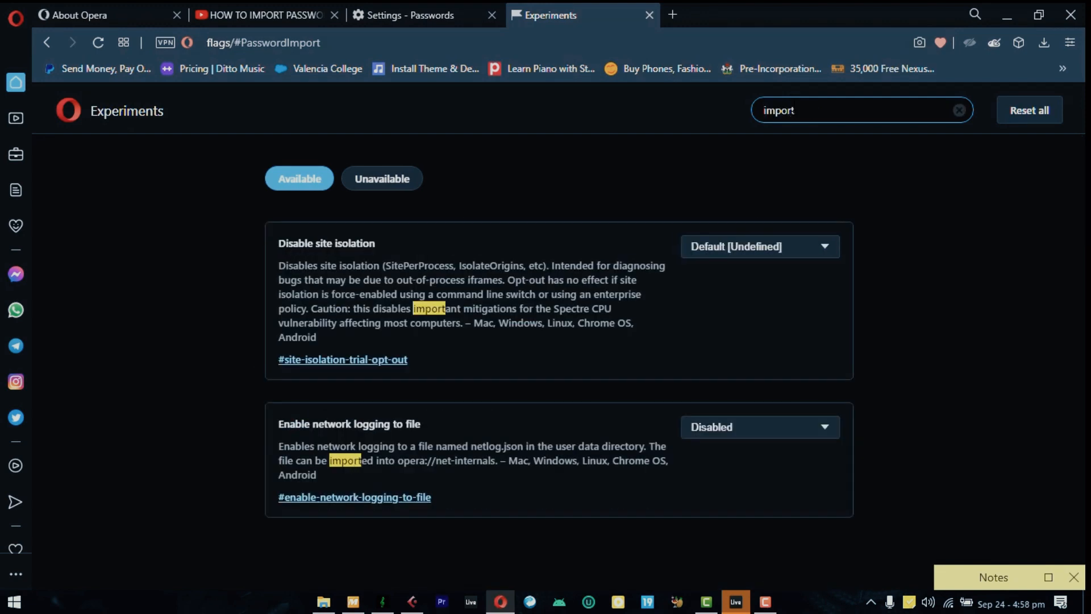
{"action": "left_click", "coordinate": [959, 110]}
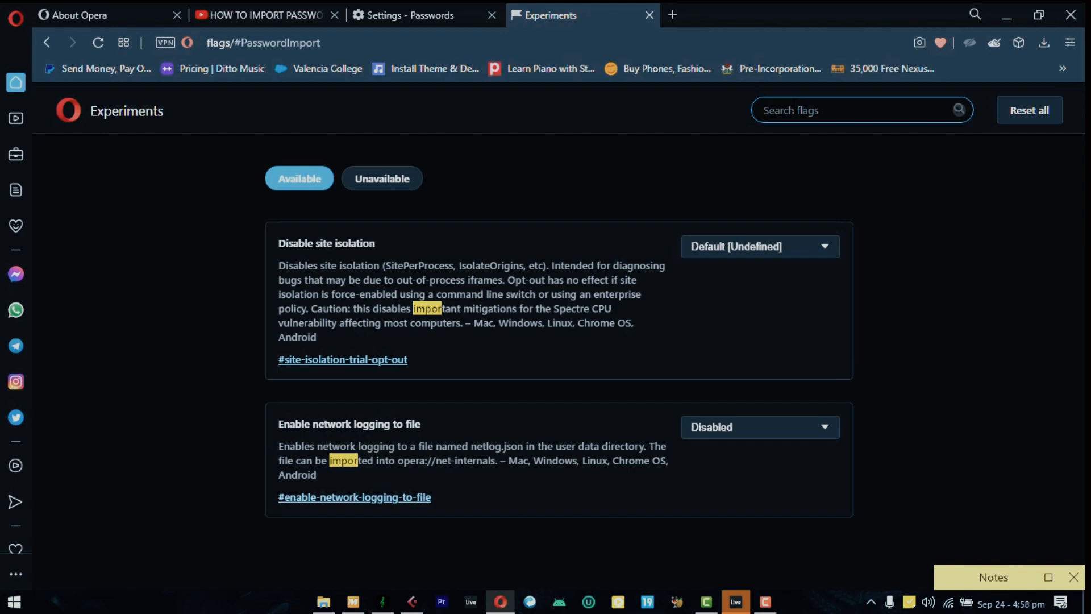
{"action": "type", "text": "export"}
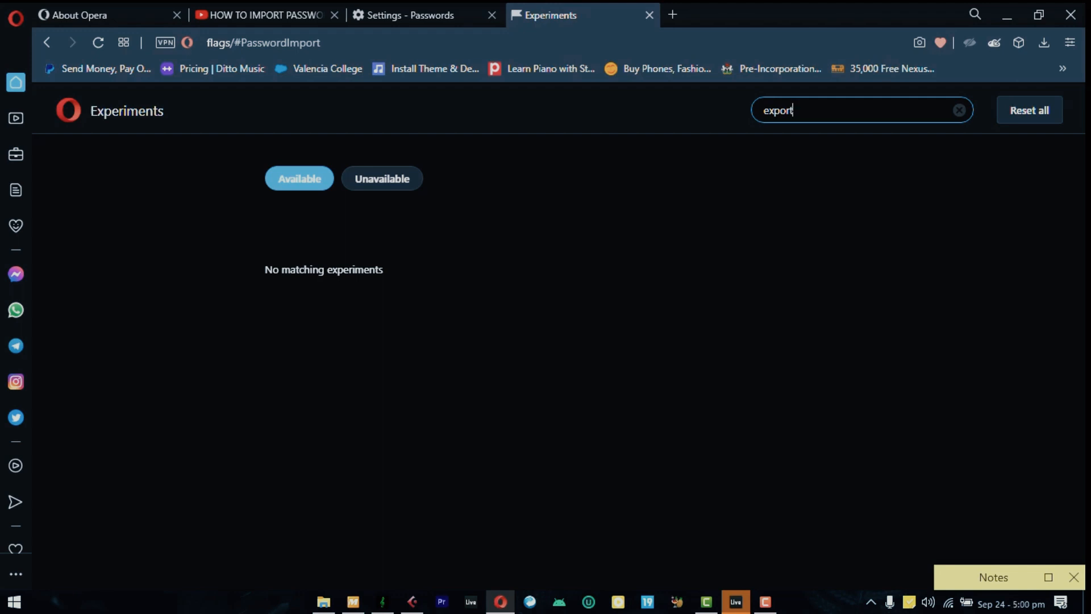
{"action": "mouse_move", "coordinate": [80, 15]}
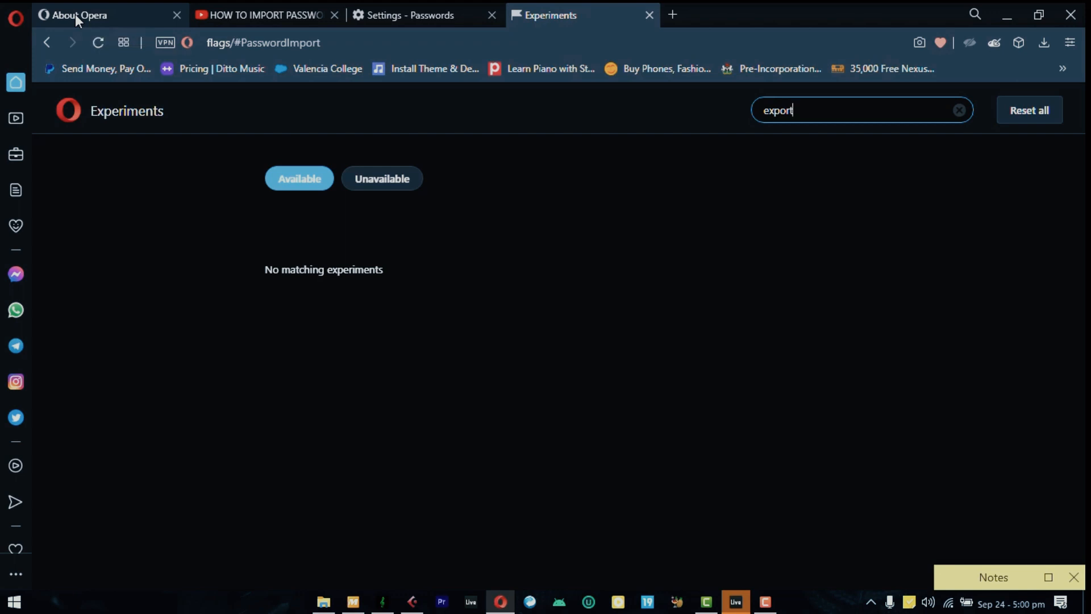
Show About Opera version 79.0.4143.66 and note the install path C:\Users\EL\AppData\Local\Programs\Opera
{"action": "left_click", "coordinate": [76, 15]}
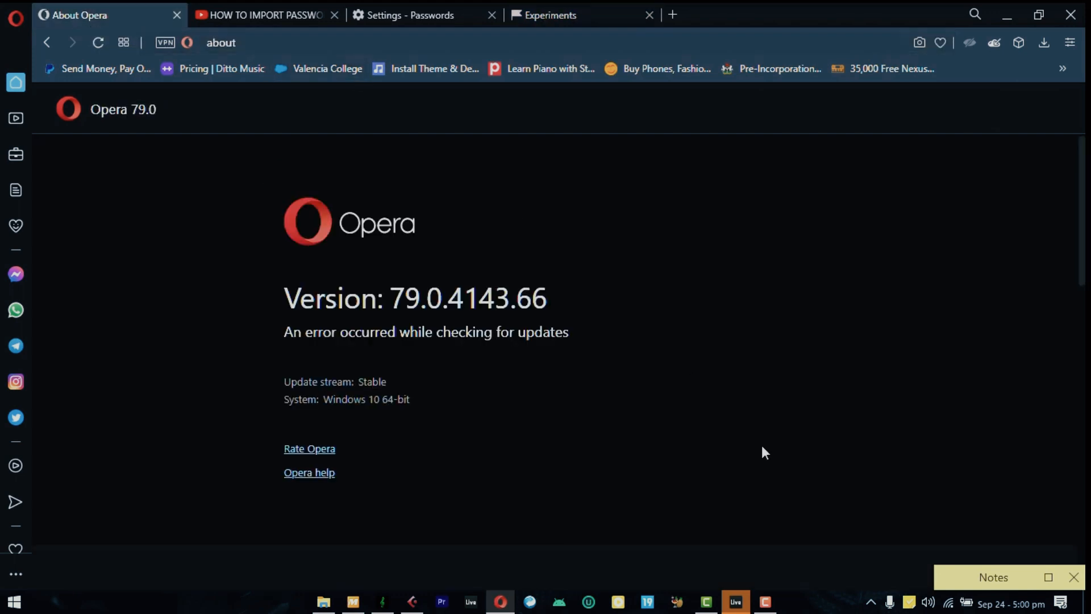
{"action": "left_click_drag", "start_coordinate": [993, 577], "coordinate": [946, 313]}
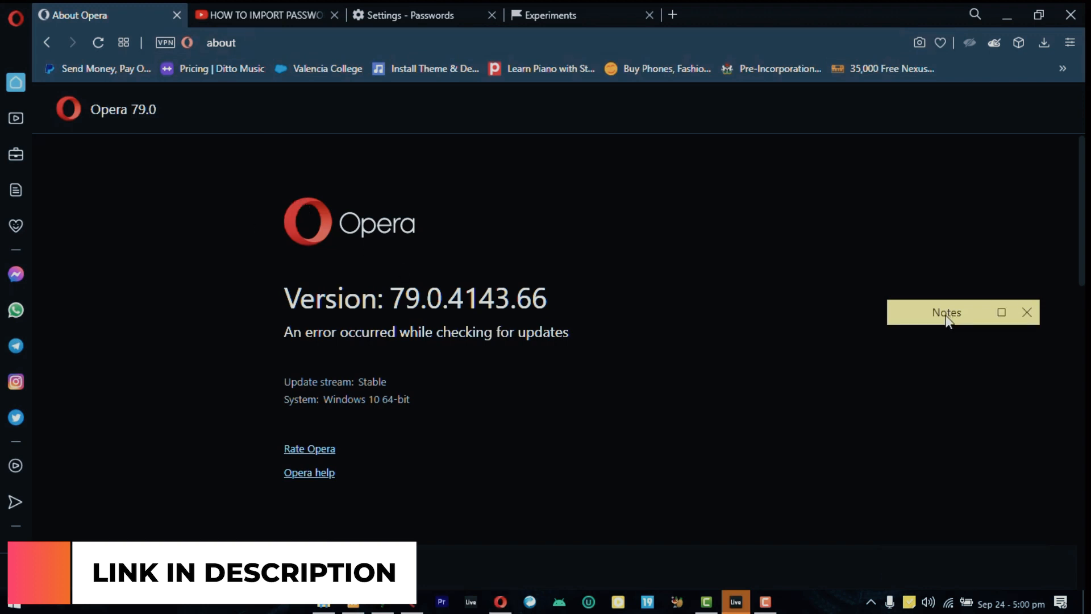
{"action": "scroll", "scroll_direction": "down", "scroll_amount": 3}
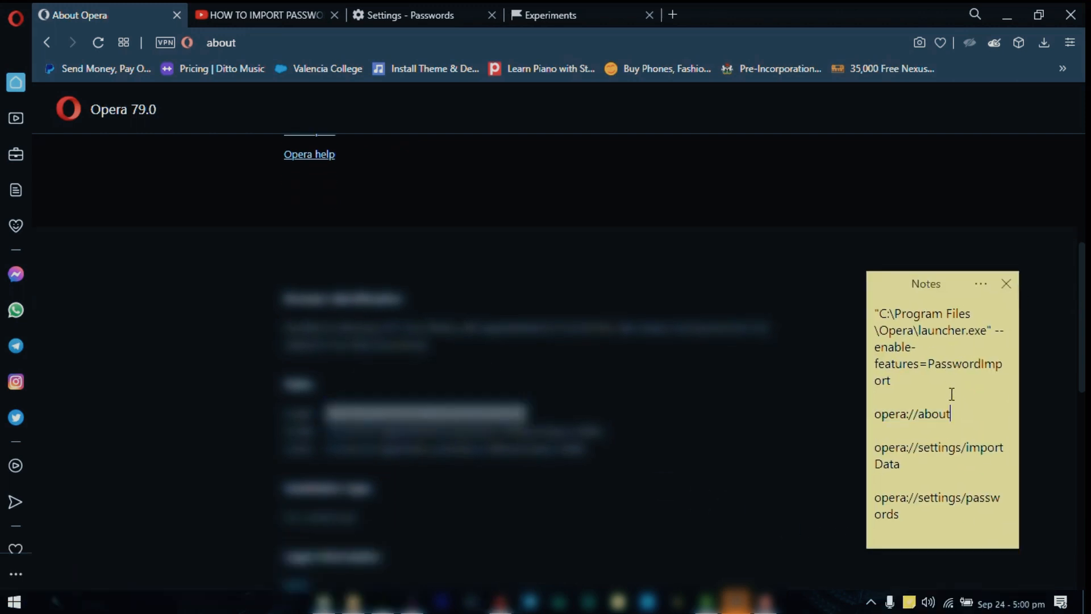
{"action": "type", "text": "C:\\Users\\EL\\AppData\\Local\\Programs\\Opera"}
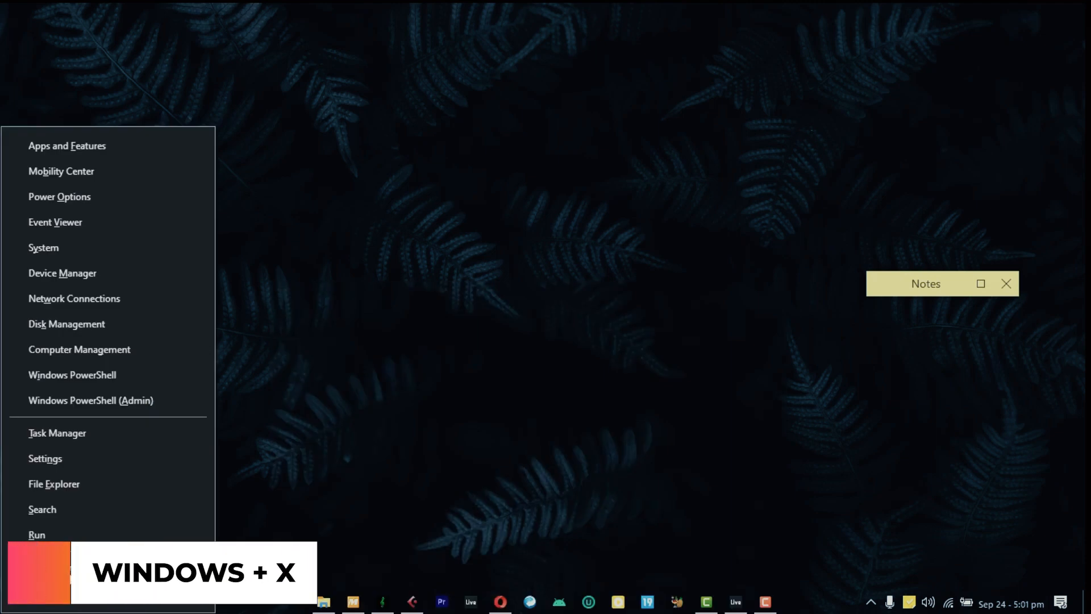
{"action": "mouse_move", "coordinate": [43, 248]}
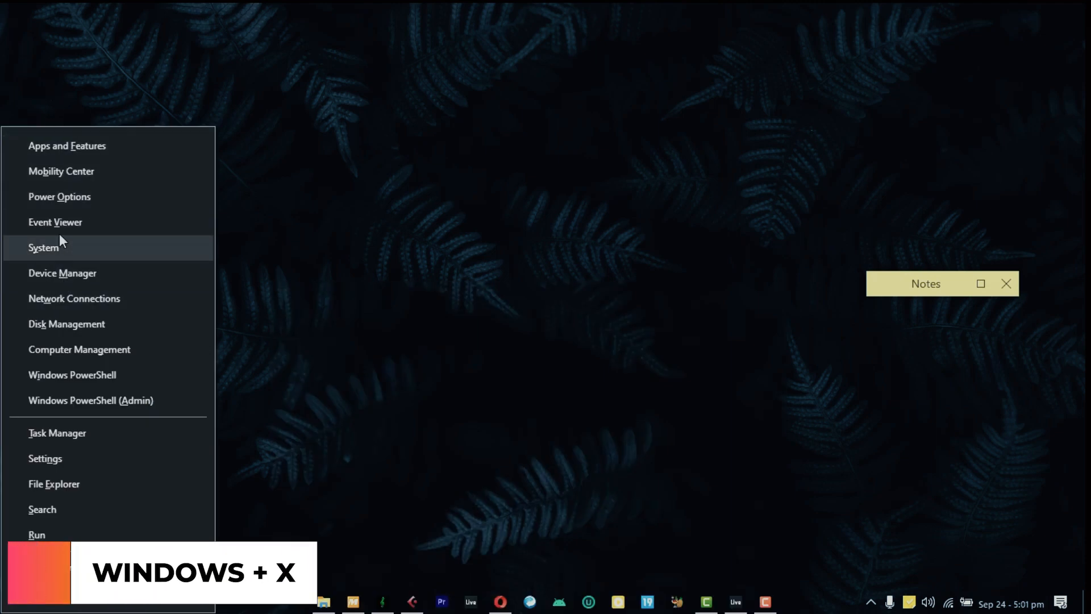
{"action": "left_click", "coordinate": [56, 431]}
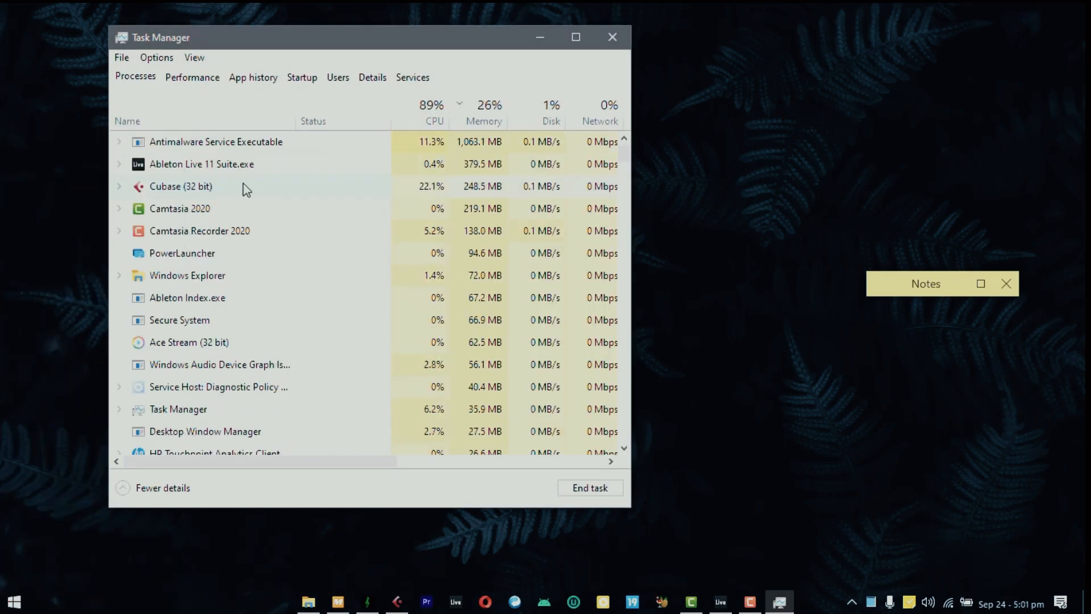
{"action": "scroll", "scroll_direction": "down", "scroll_amount": 3}
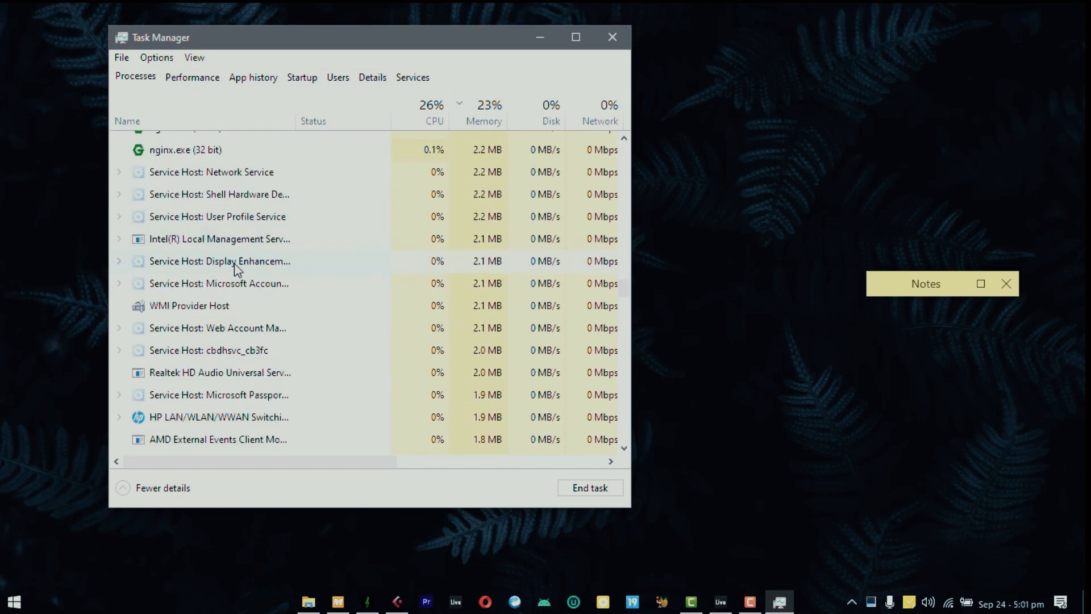
{"action": "left_click", "coordinate": [612, 37]}
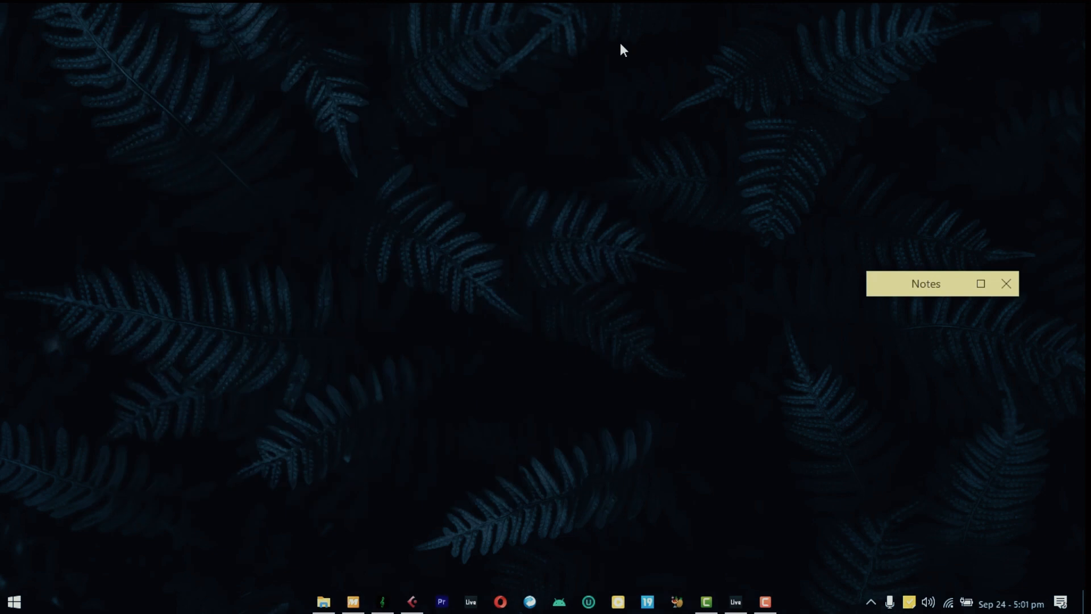
Launch Command Prompt via Run and set the notes' Opera path to C:\Users\EL\AppData\Local\Programs\Opera
{"action": "key", "text": "win+r"}
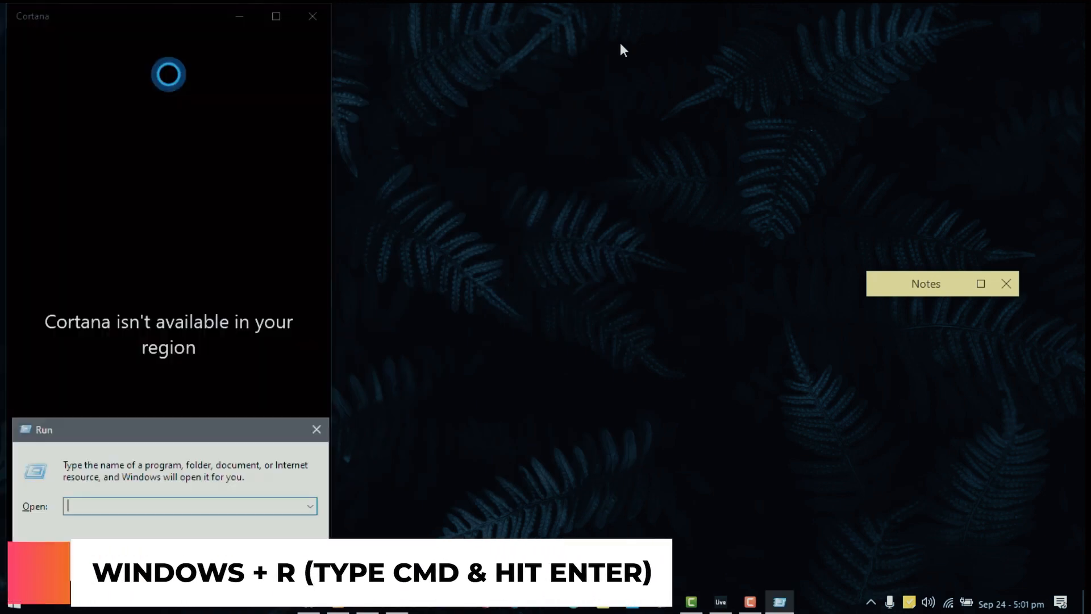
{"action": "type", "text": "cm"}
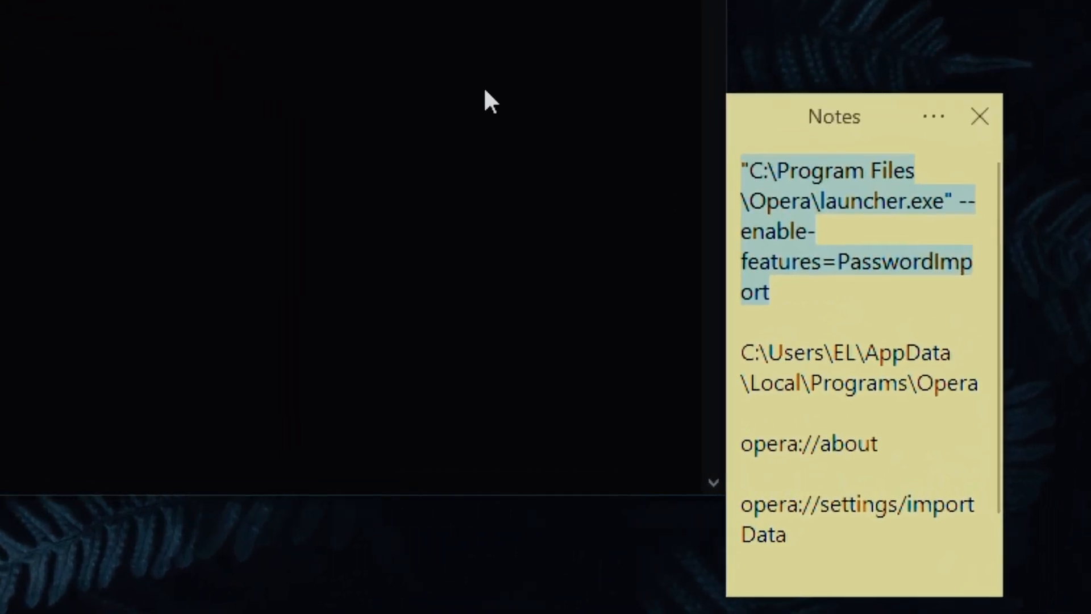
{"action": "mouse_move", "coordinate": [685, 289]}
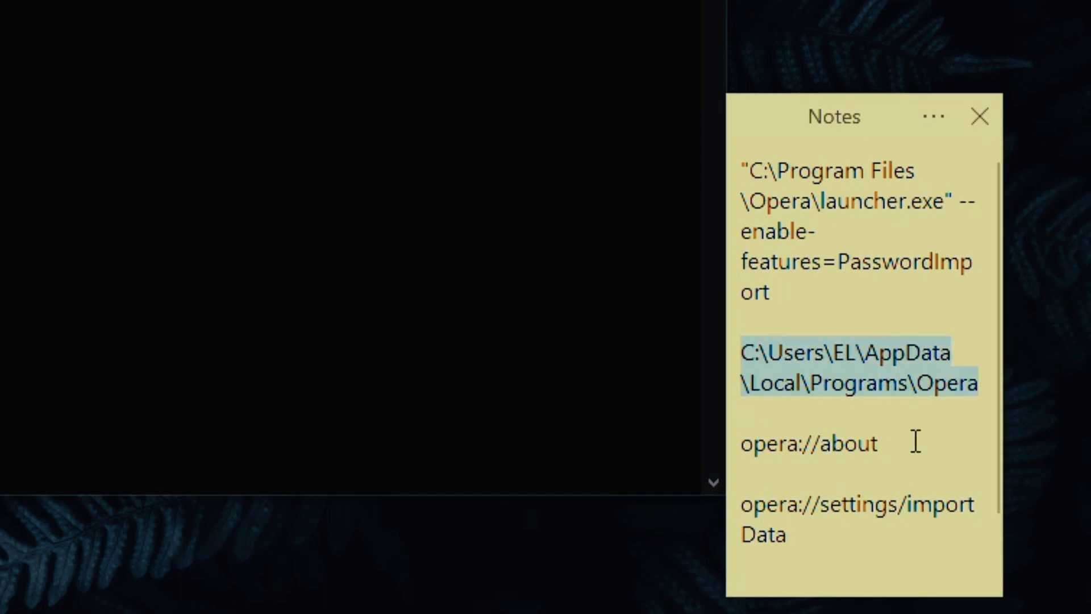
{"action": "mouse_move", "coordinate": [888, 394]}
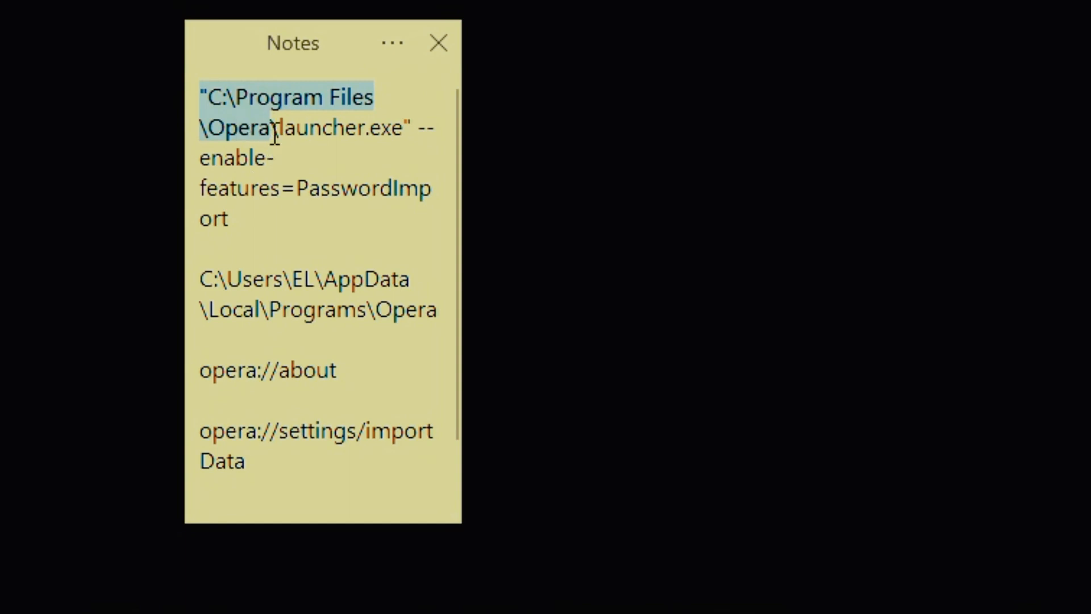
{"action": "left_click", "coordinate": [272, 135]}
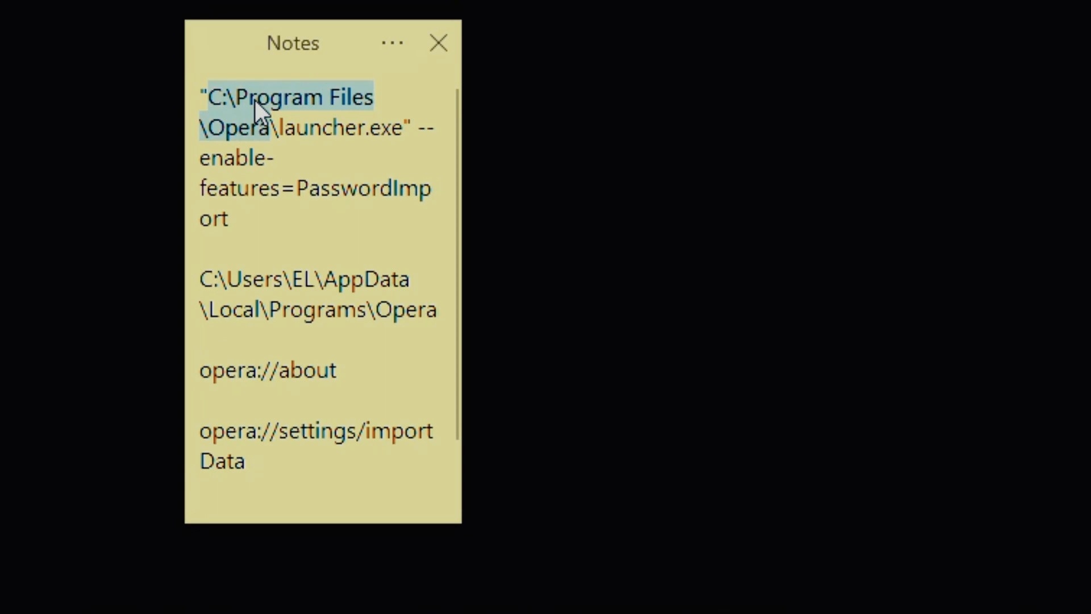
{"action": "type", "text": "C:\\Users\\EL\\AppData\\Local\\Programs\\Opera"}
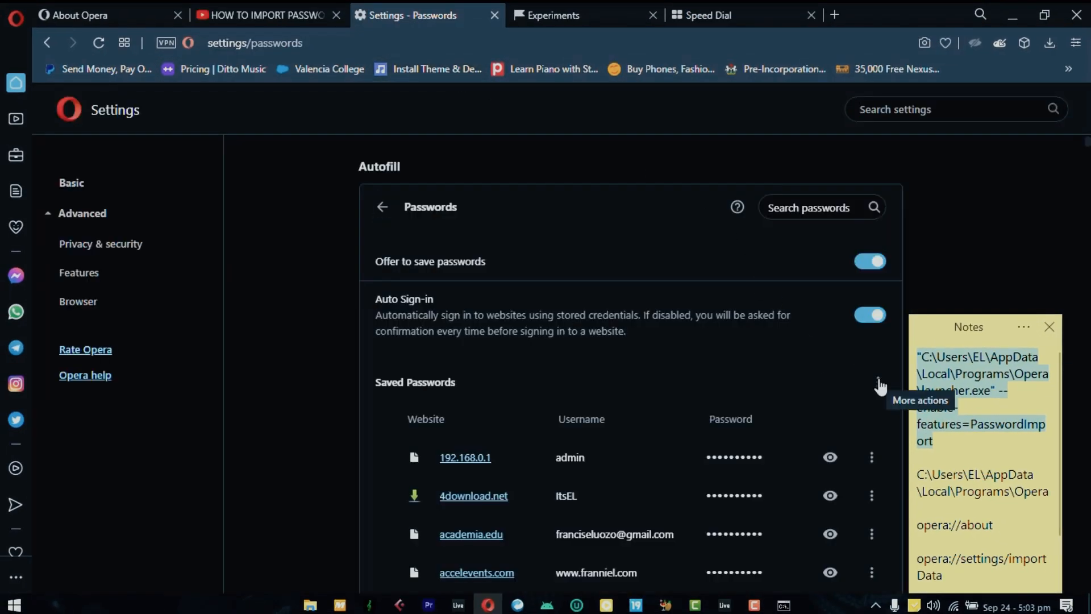
Use the Saved Passwords menu's Import option to pick a passwords CSV from Documents
{"action": "left_click", "coordinate": [880, 385]}
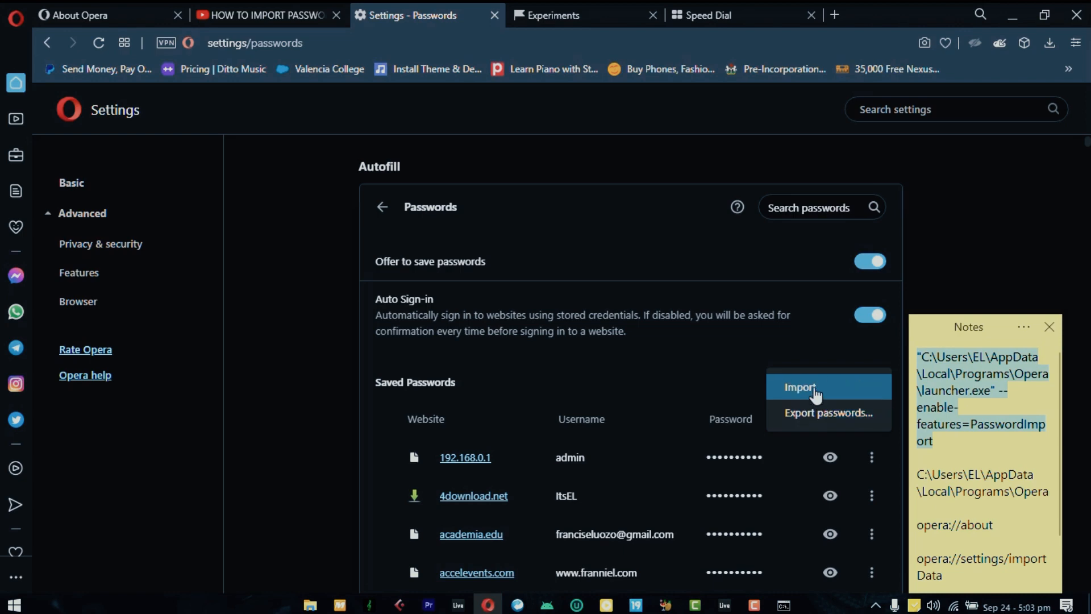
{"action": "left_click", "coordinate": [799, 386]}
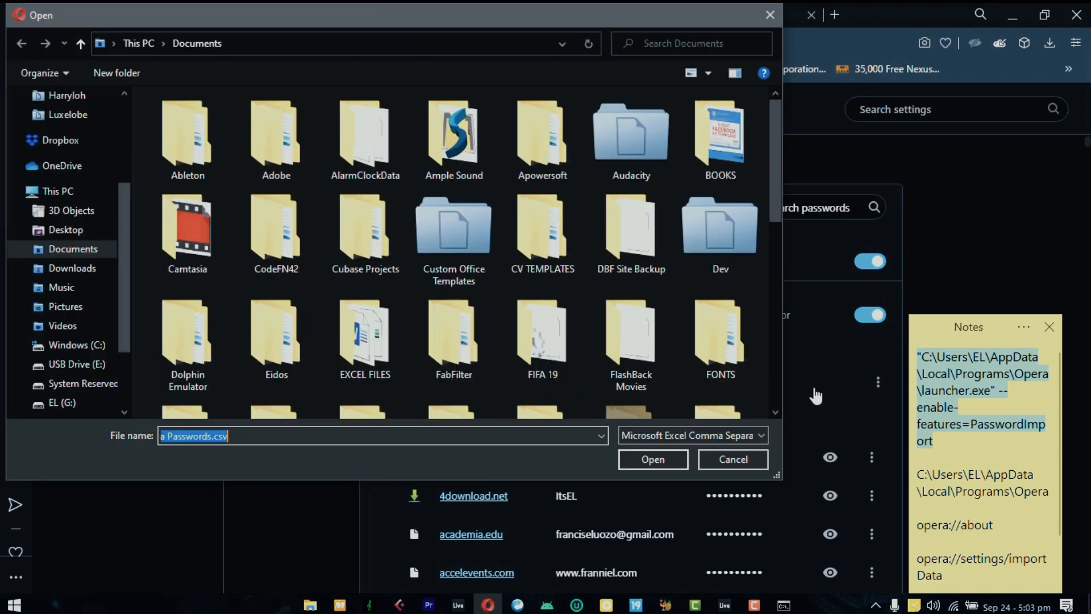
{"action": "scroll", "scroll_direction": "down", "scroll_amount": 3}
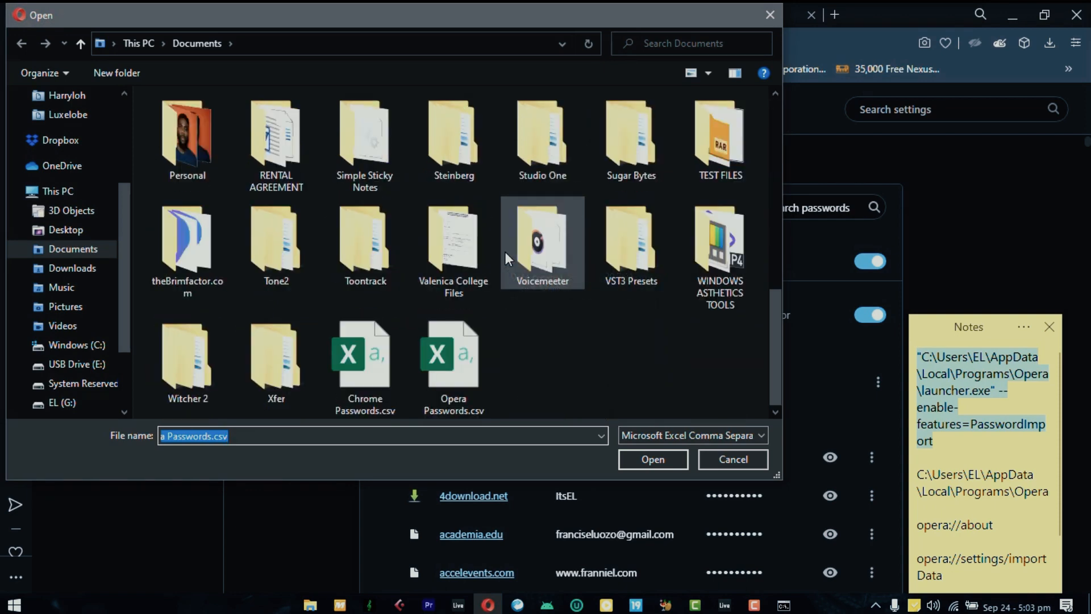
{"action": "mouse_move", "coordinate": [541, 390]}
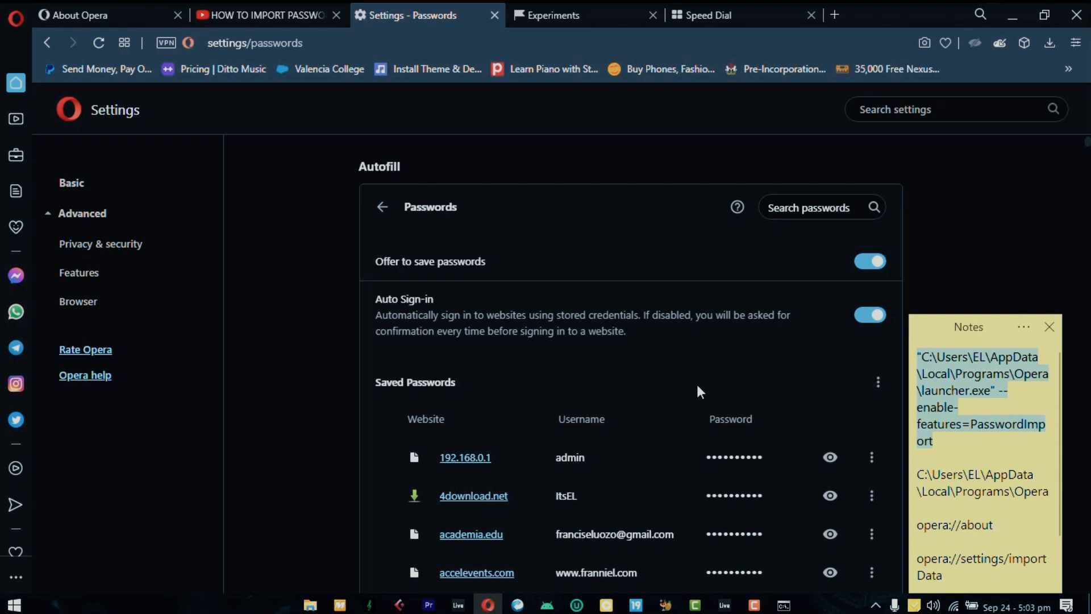
{"action": "left_click", "coordinate": [877, 381]}
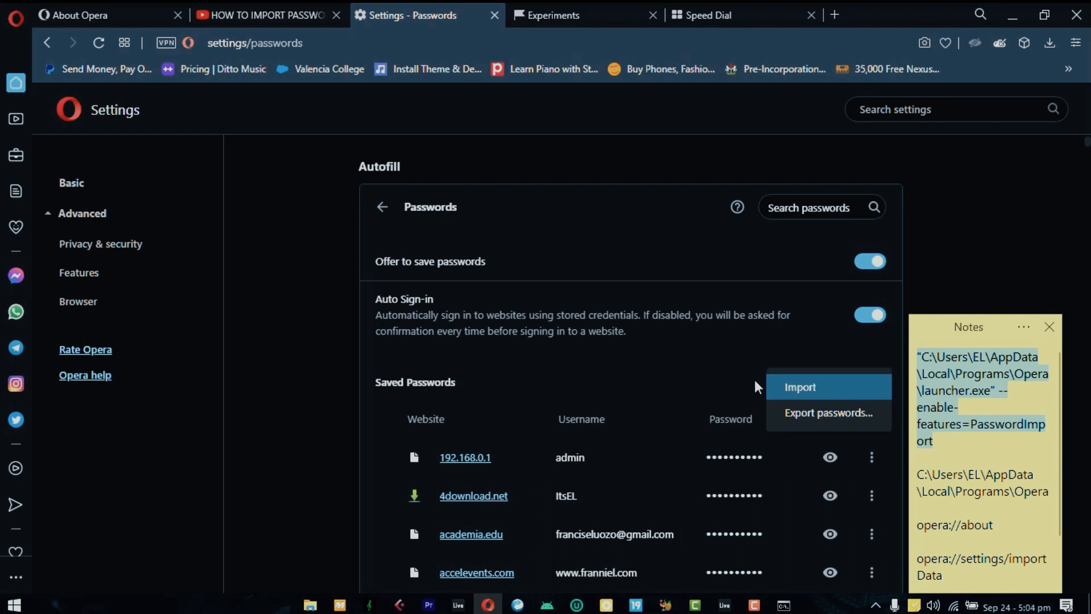
{"action": "left_click", "coordinate": [689, 359]}
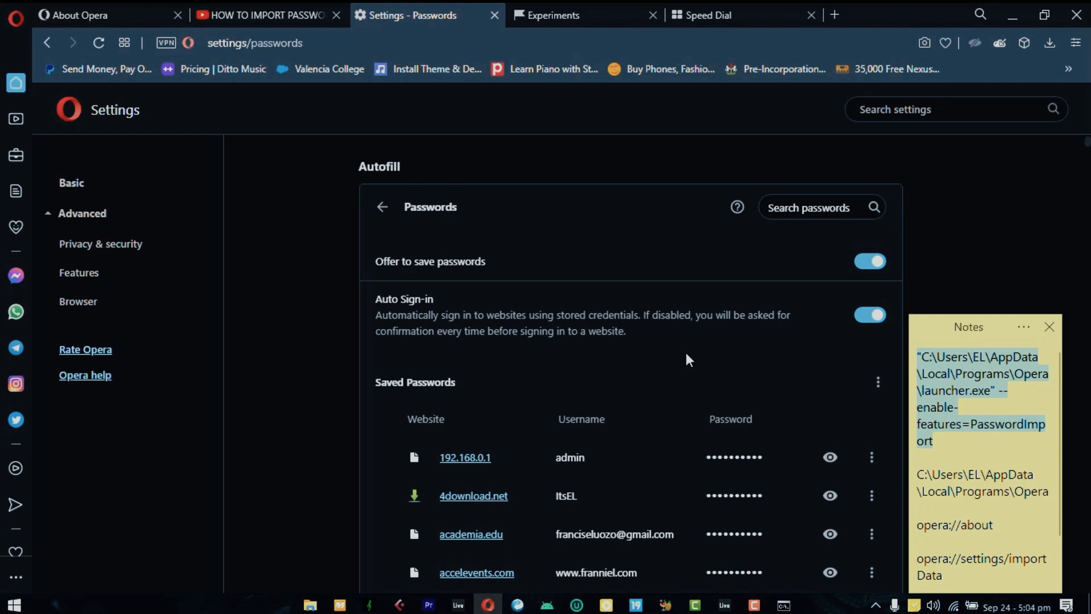